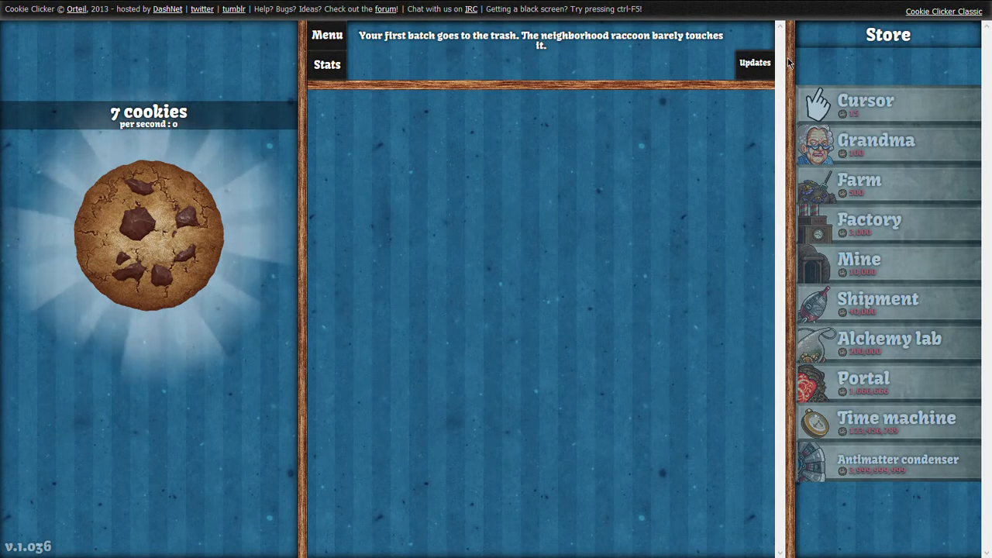
mouse_move(583, 136)
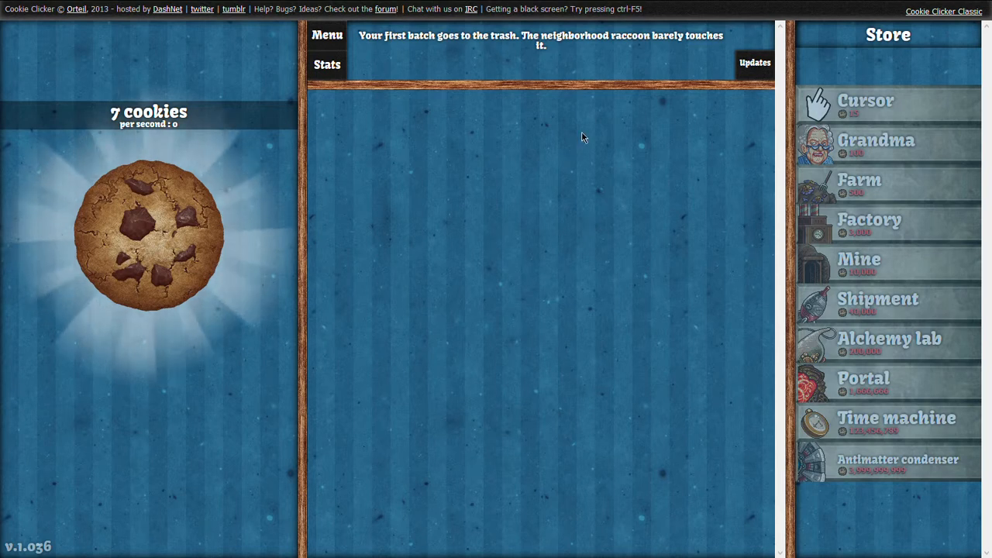
Step: Bring up the Firefox Developer Tools Console beneath the Cookie Clicker page (F12)
left_click(149, 232)
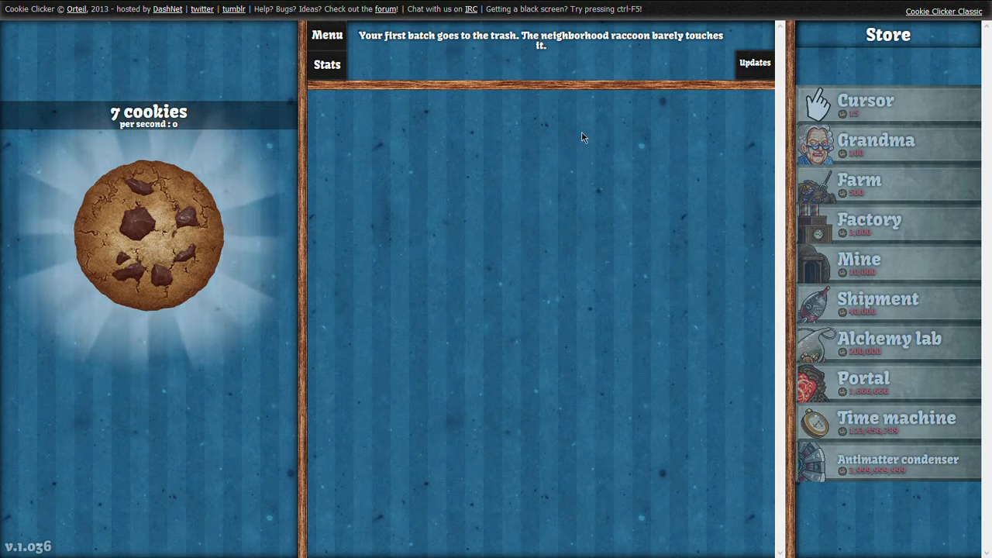
mouse_move(524, 255)
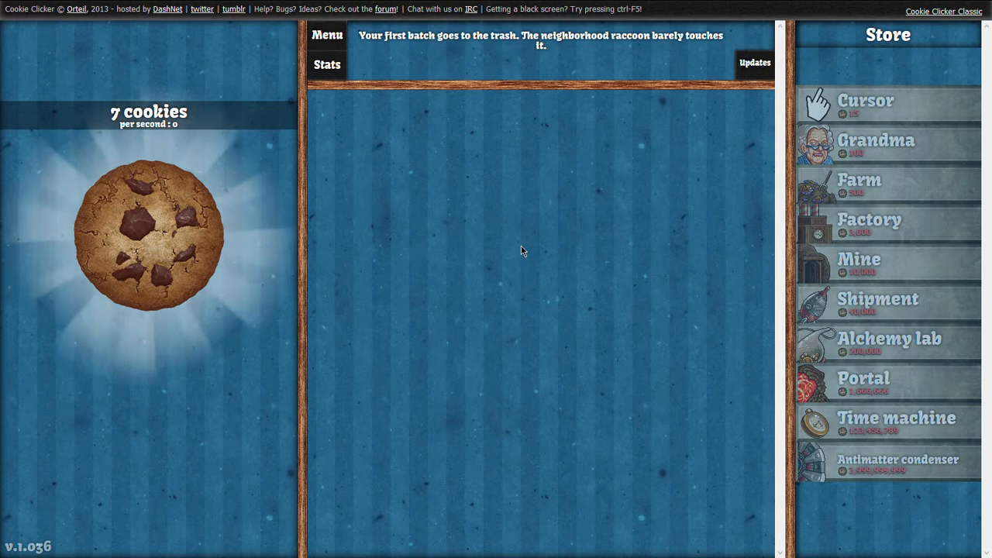
left_click(147, 235)
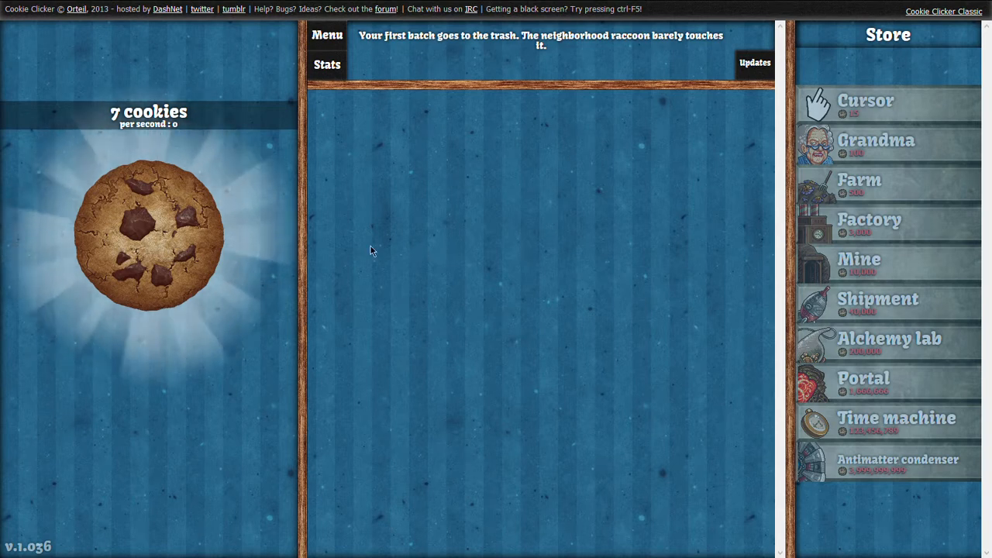
mouse_move(244, 226)
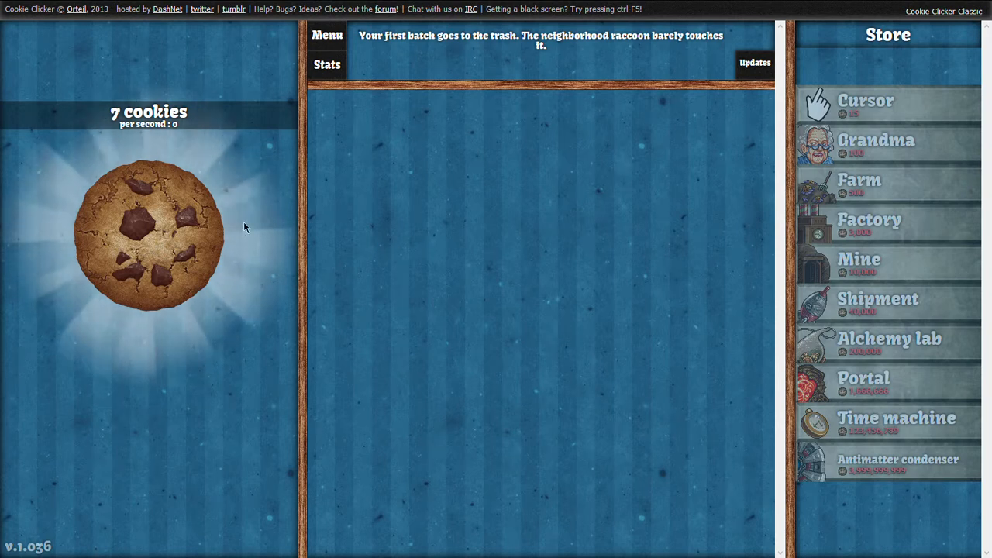
mouse_move(241, 401)
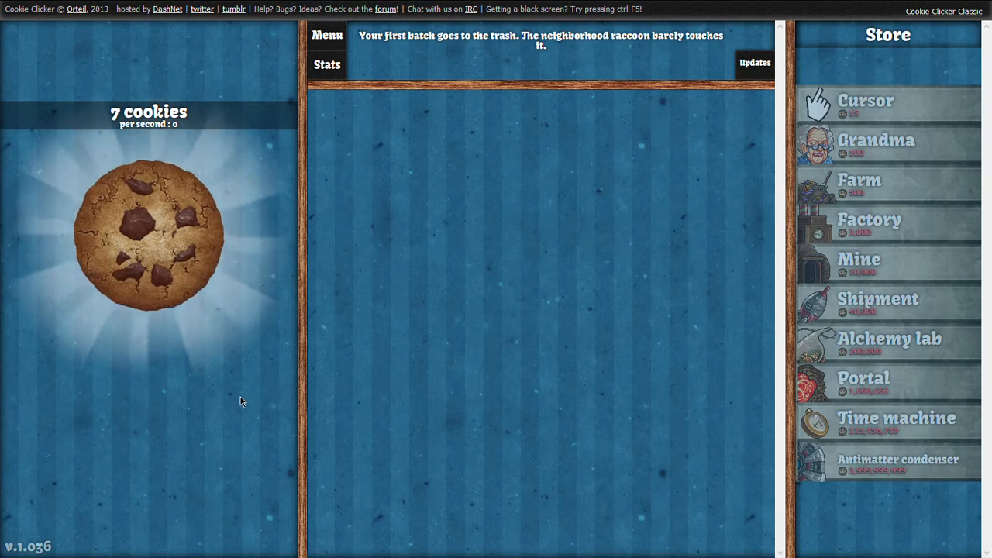
key("F12")
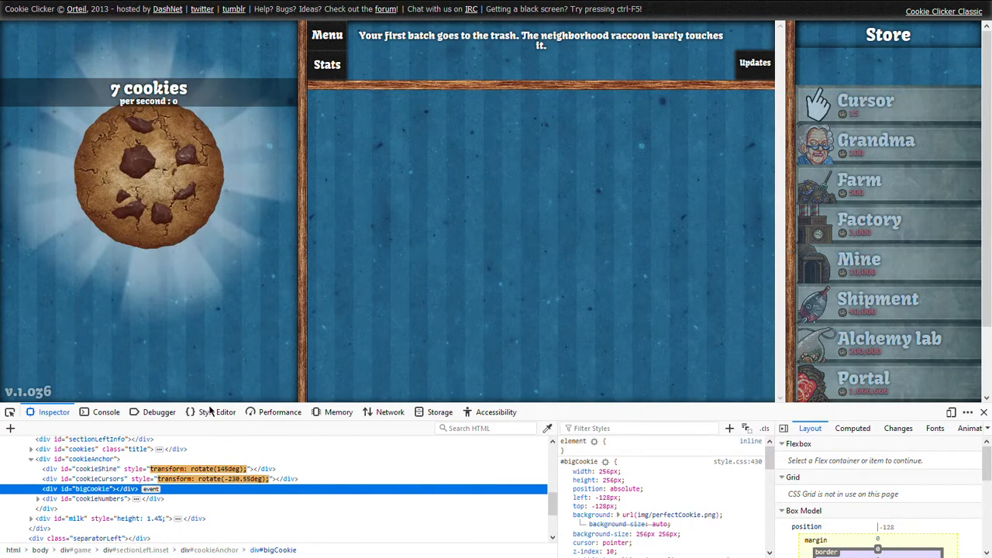
left_click(105, 412)
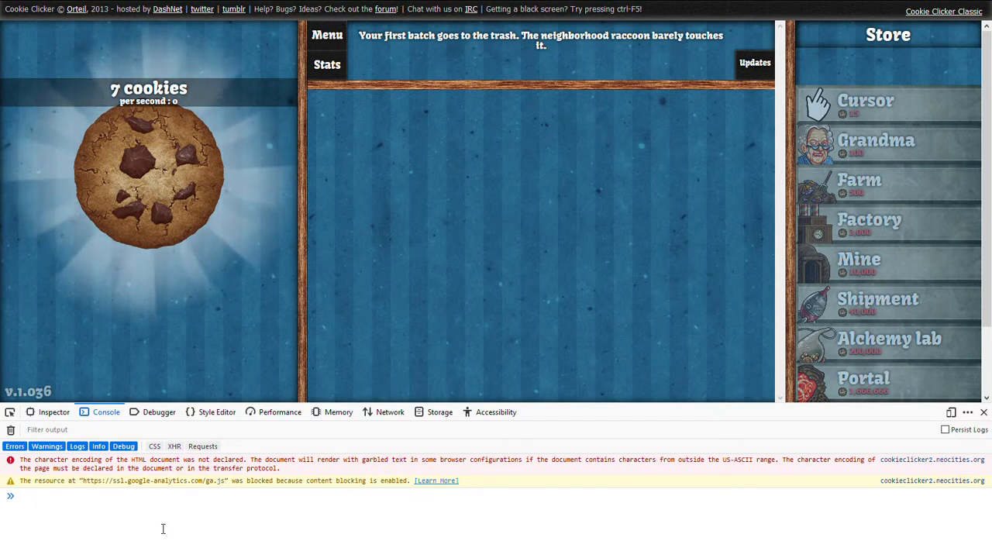
Step: Run a Game.cookies = 999… console command to set an enormous cookie count
type("GainNode")
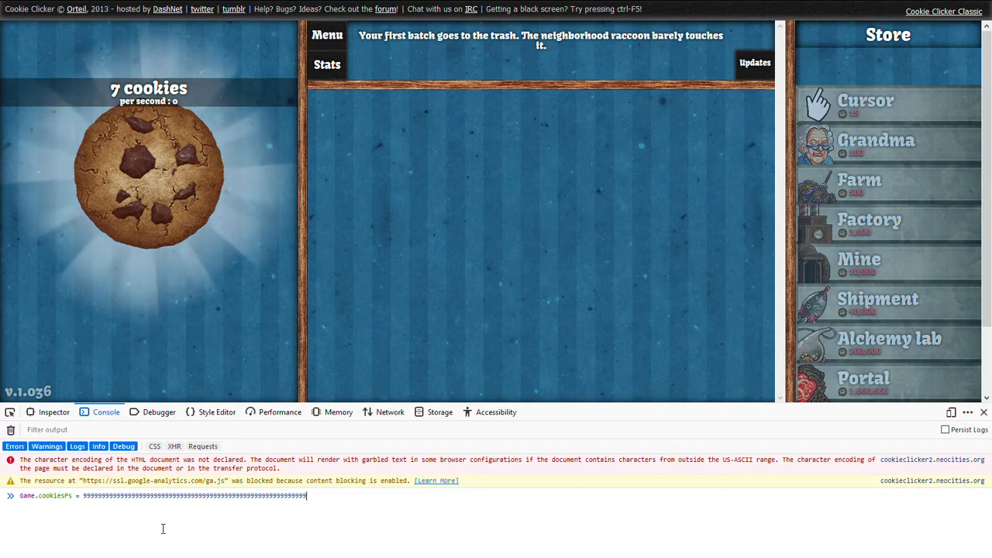
key("Return")
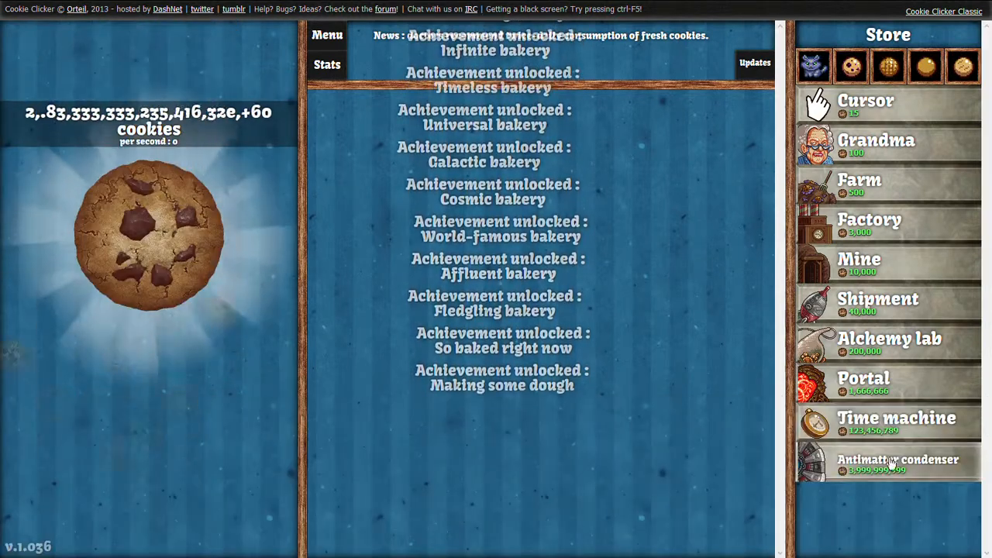
Step: Buy buildings from the Store list, then purchase two of the available upgrades
left_click(889, 462)
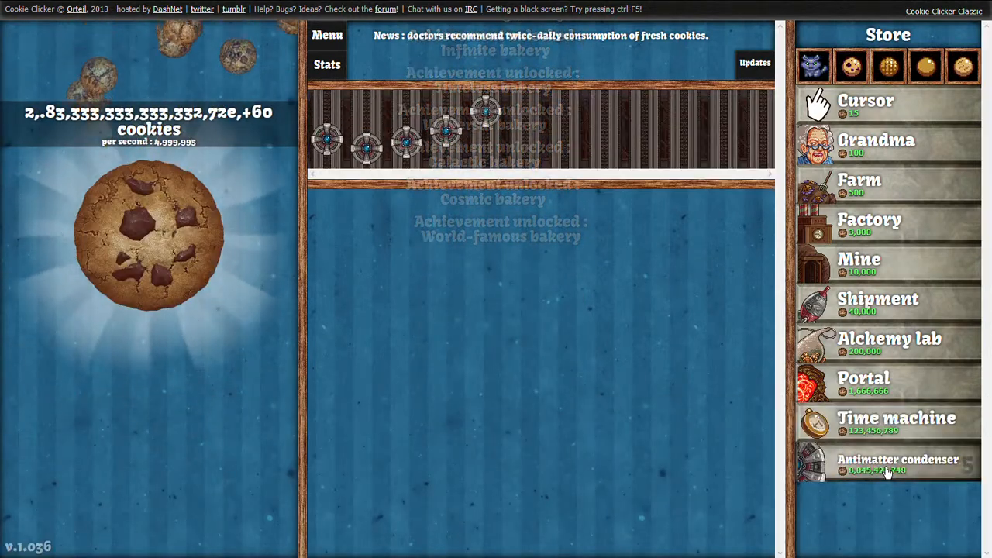
left_click(886, 425)
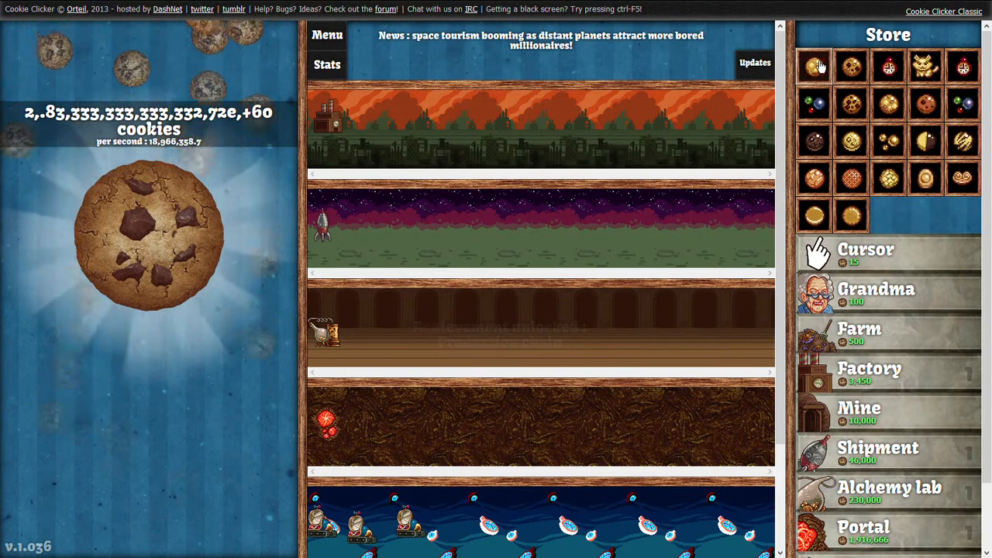
left_click(813, 67)
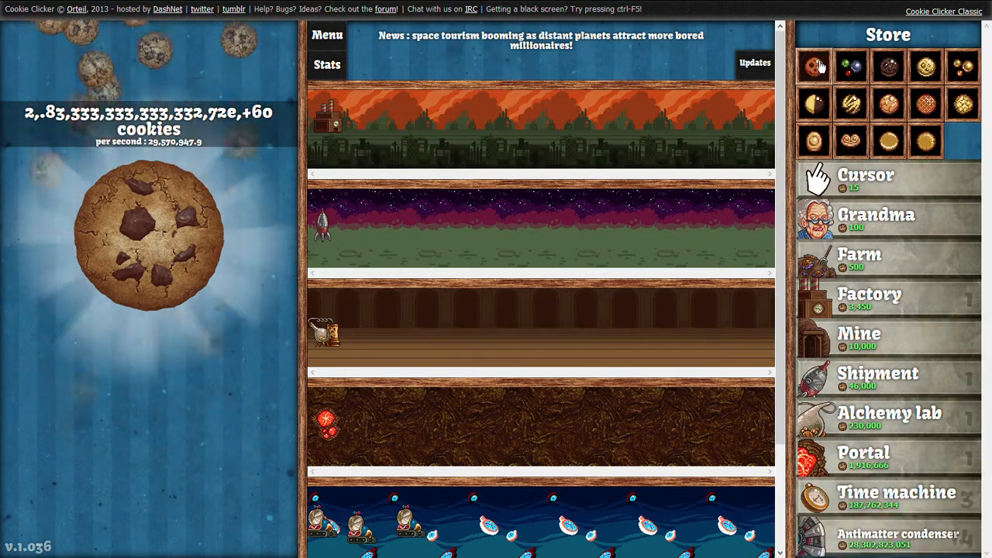
left_click(814, 65)
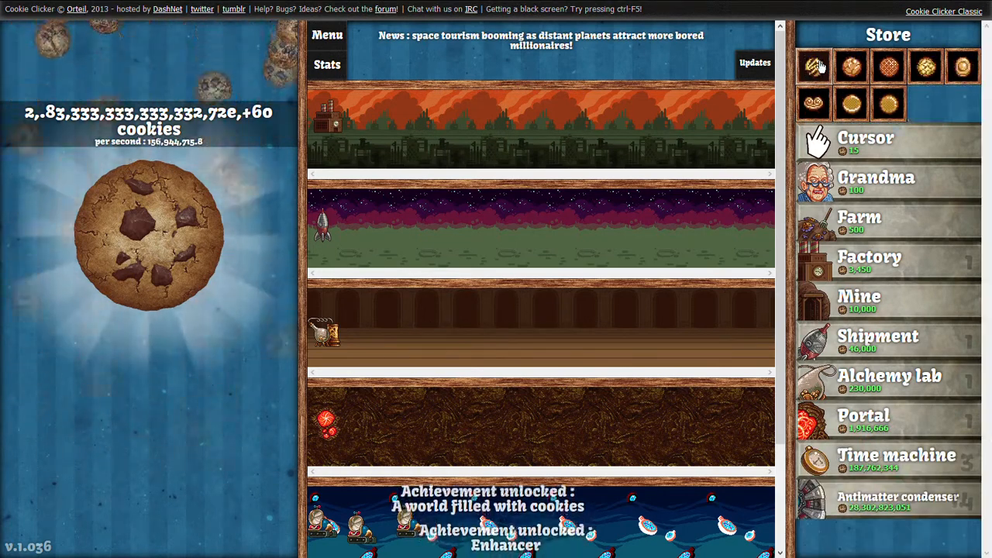